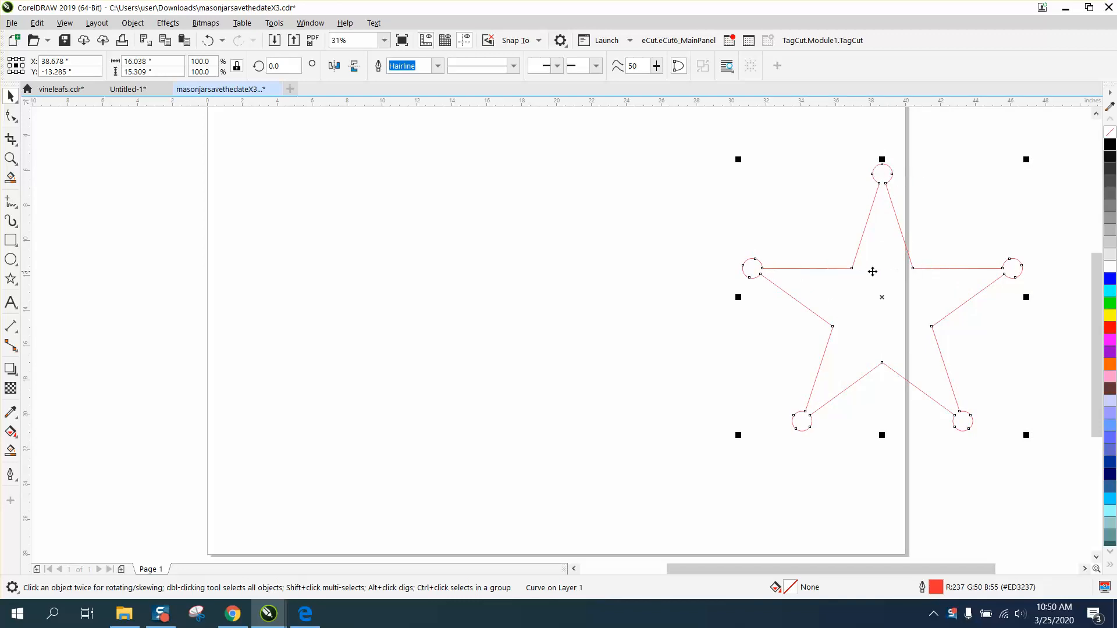
mouse_move(782, 358)
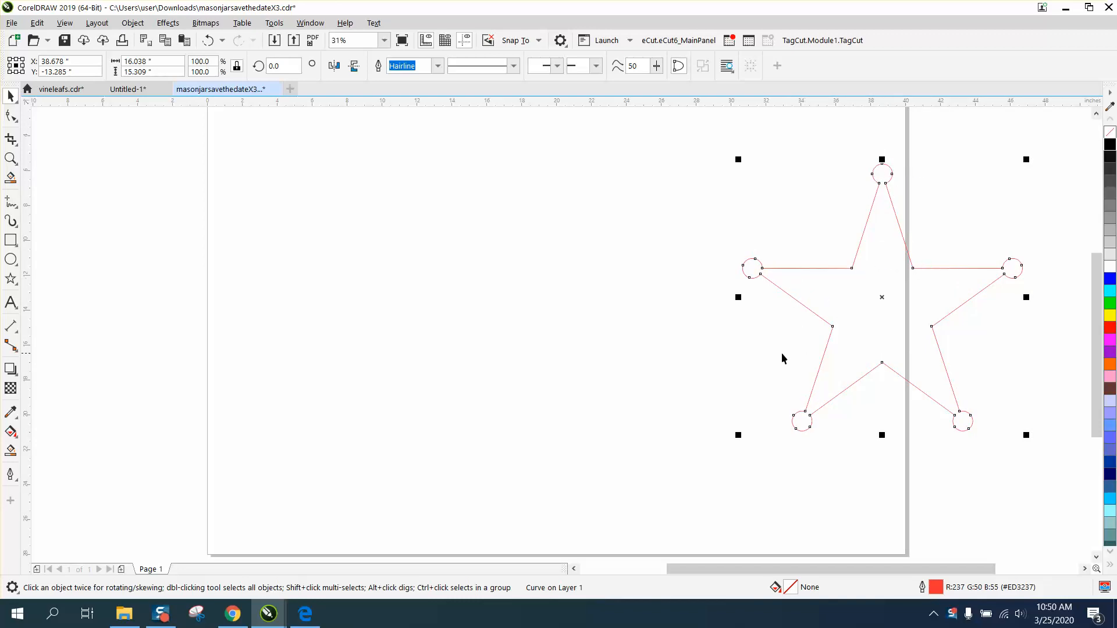
Pick the Star tool to draw a plain five-pointed star beside the existing one.
click(9, 279)
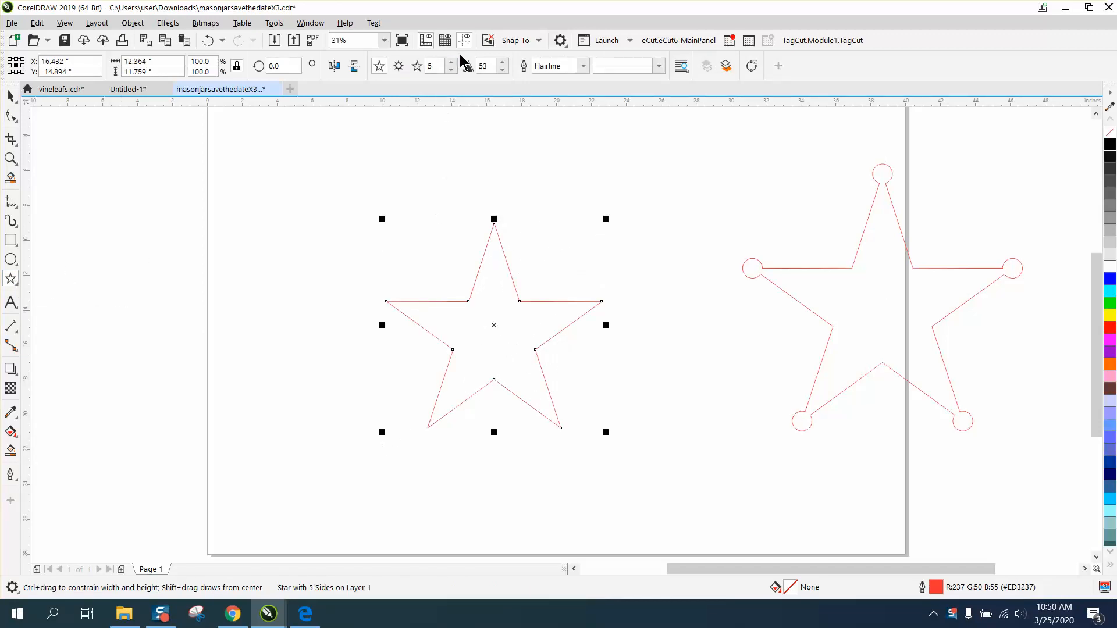
Try the star at six points, then return it to five points.
click(452, 61)
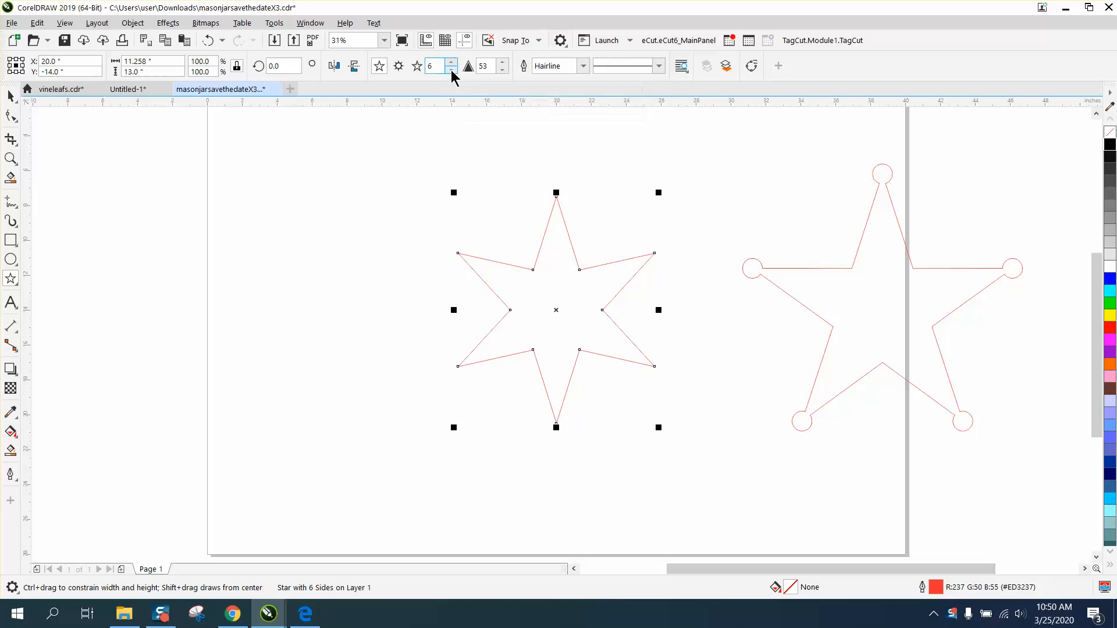
click(451, 69)
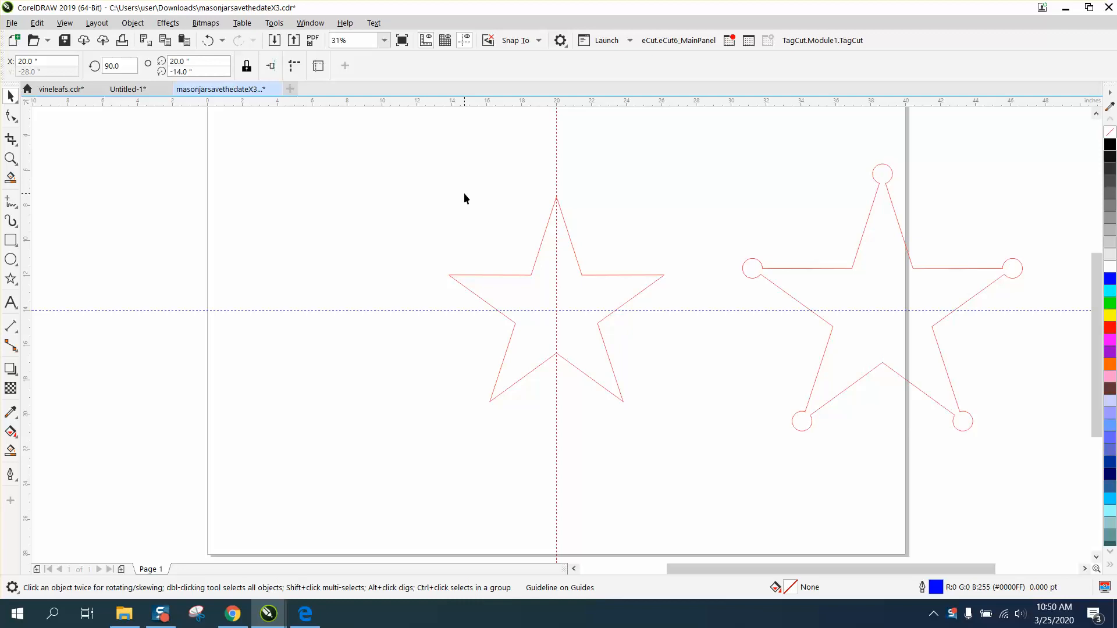
mouse_move(590, 251)
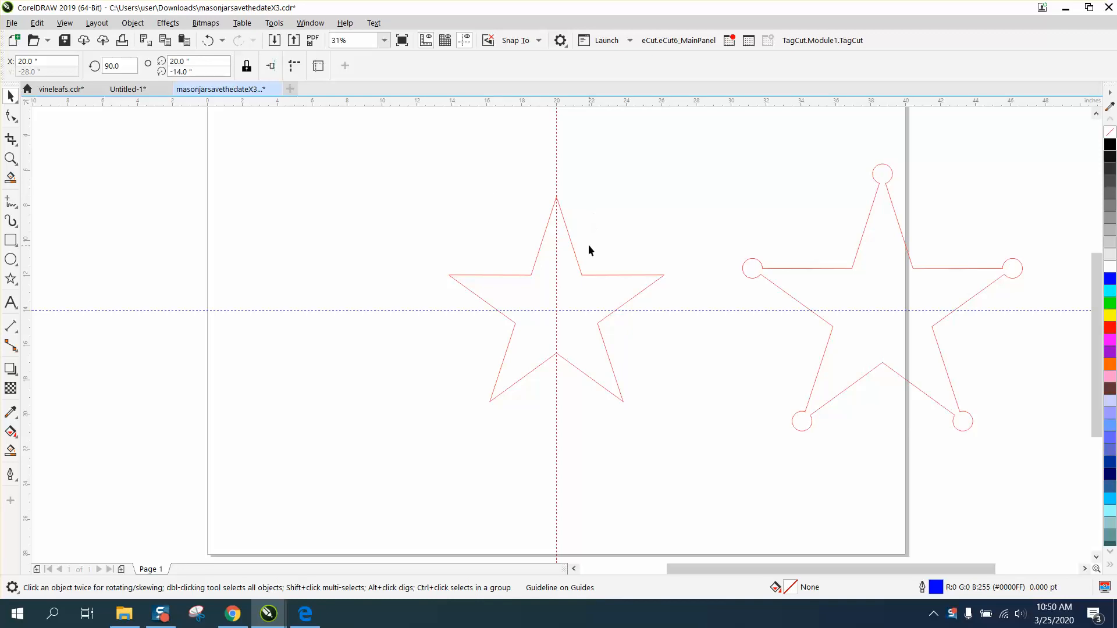
Switch to the Ellipse tool after crossing guidelines at the star's centre.
click(9, 260)
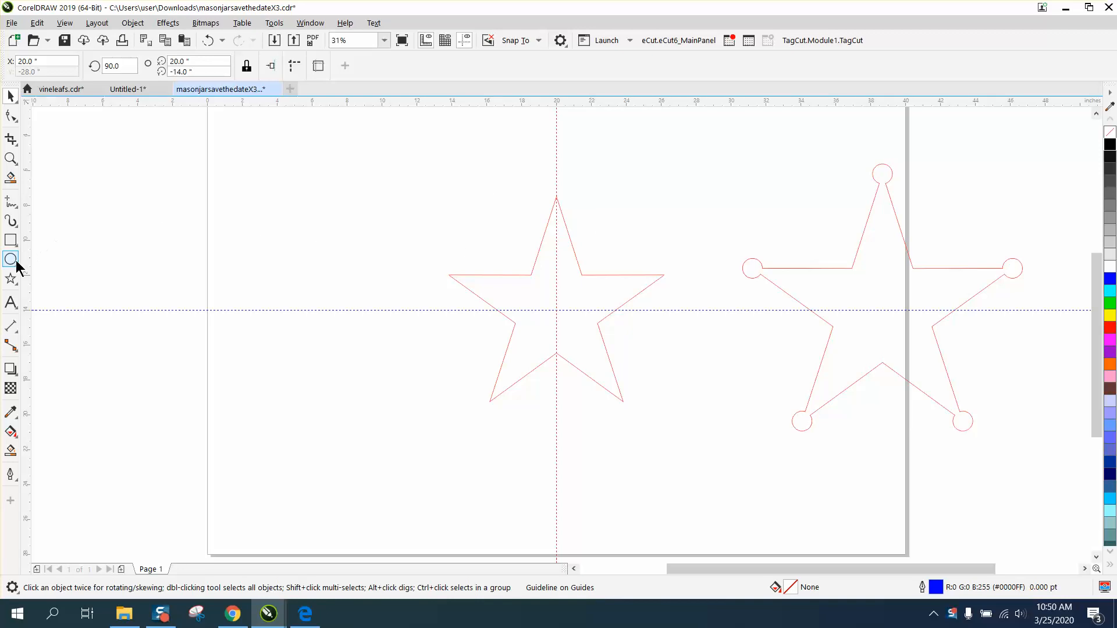
Draw a small circle and snap its centre onto the star's top point tip.
drag(299, 207, 325, 231)
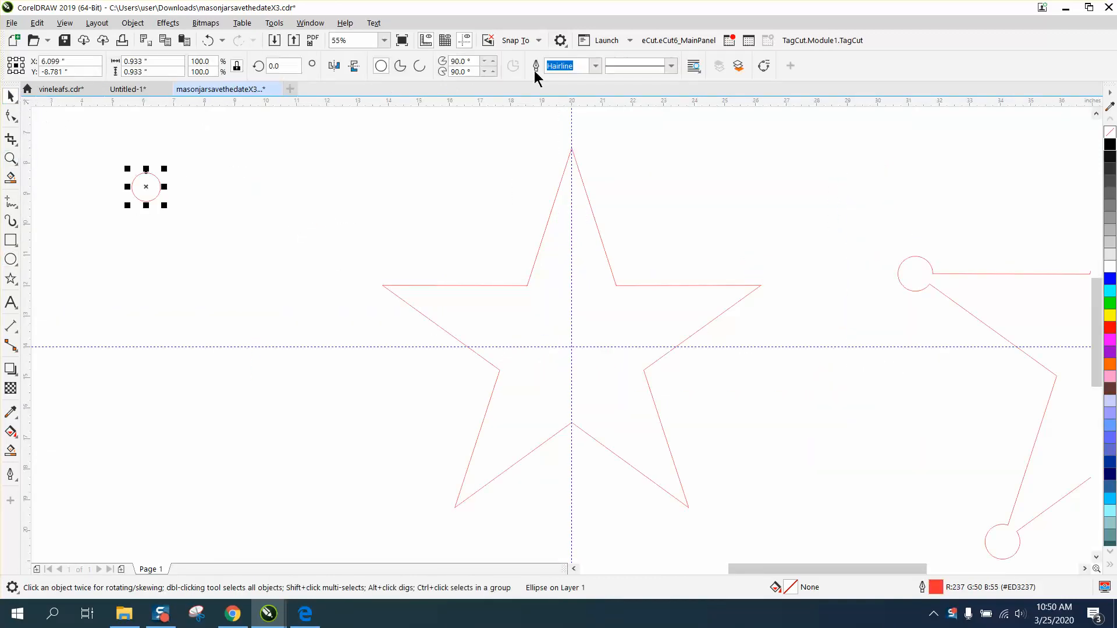
click(516, 39)
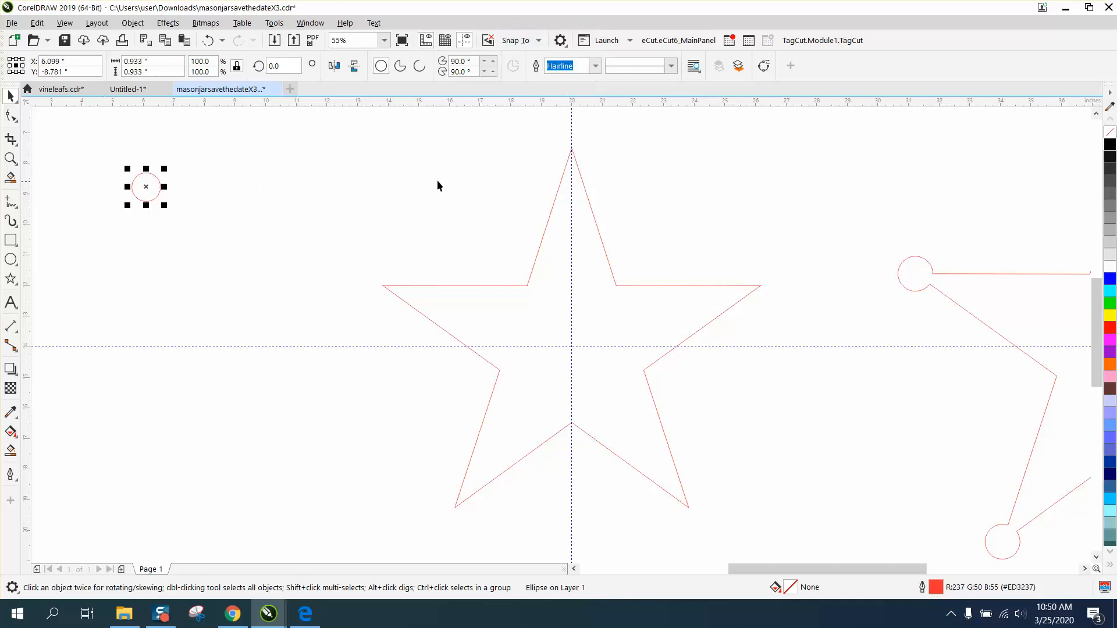
drag(146, 186, 251, 191)
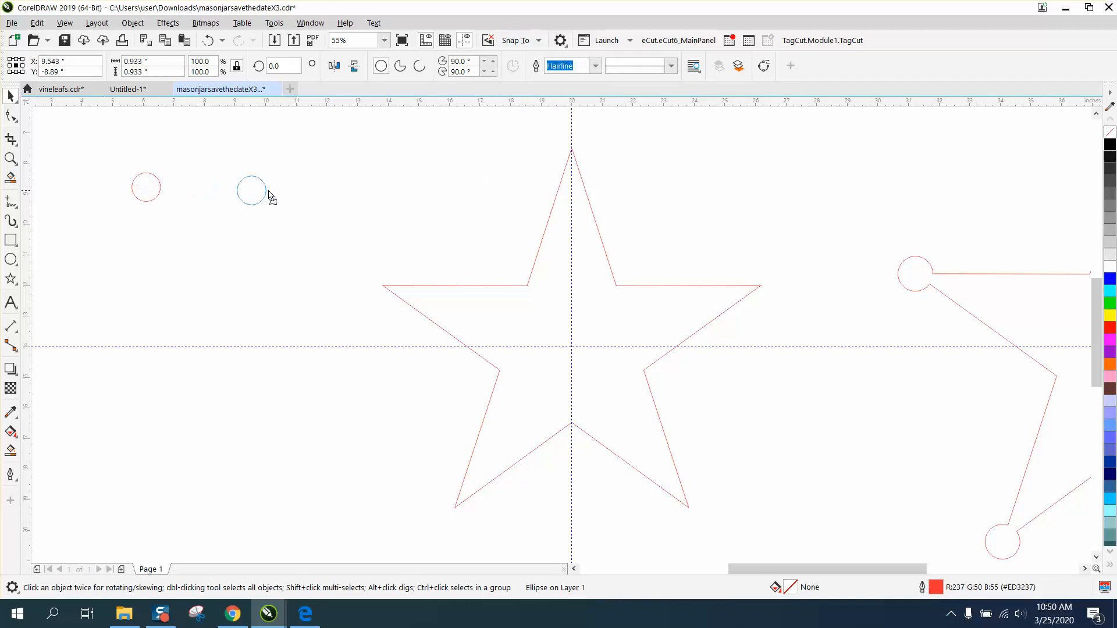
drag(251, 191, 563, 171)
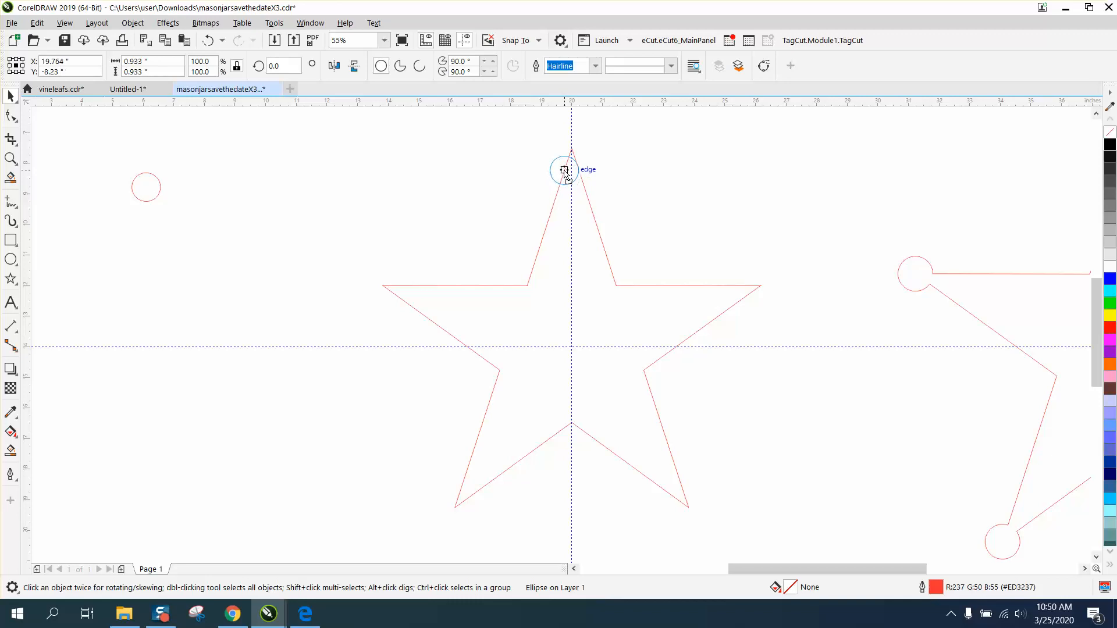
drag(563, 171, 571, 151)
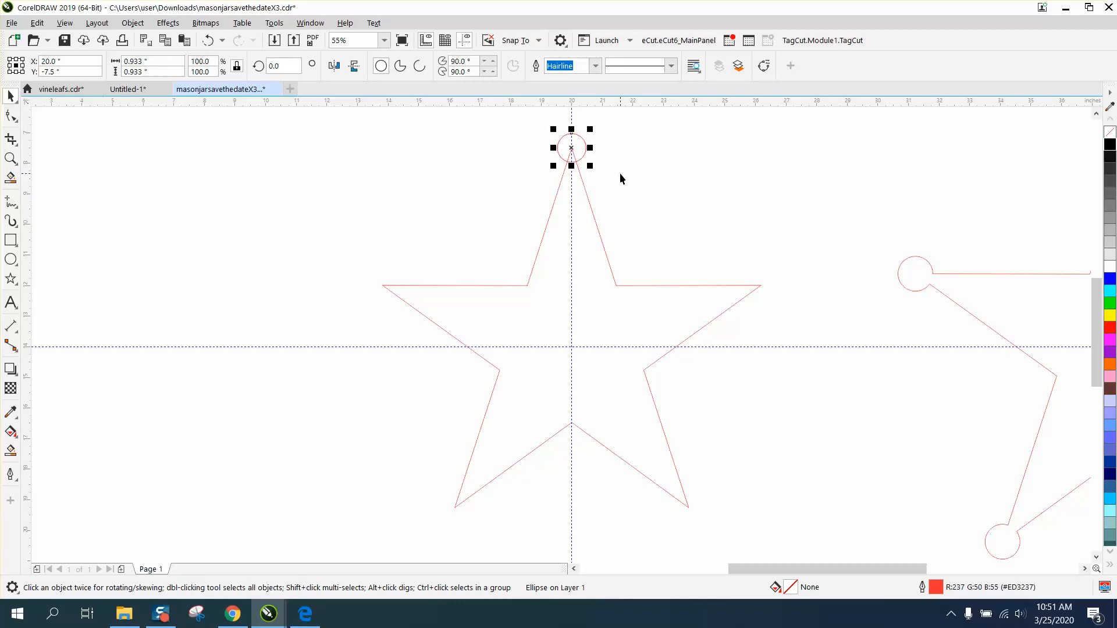
Rotate copies of the circle by 72° about the star's centre onto the remaining four tips.
click(571, 149)
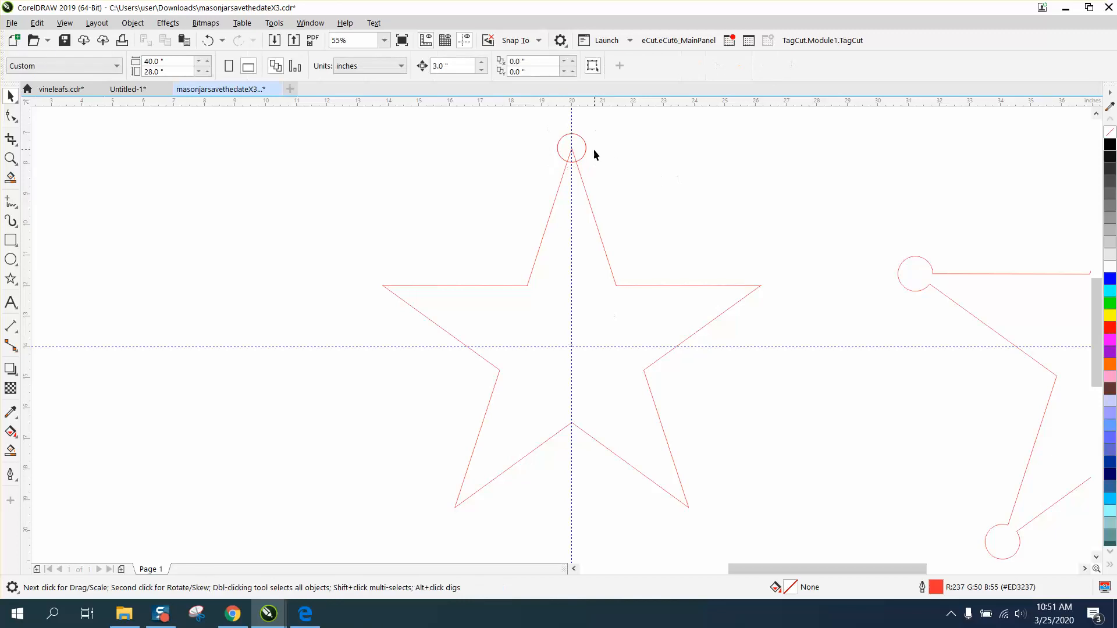
click(571, 149)
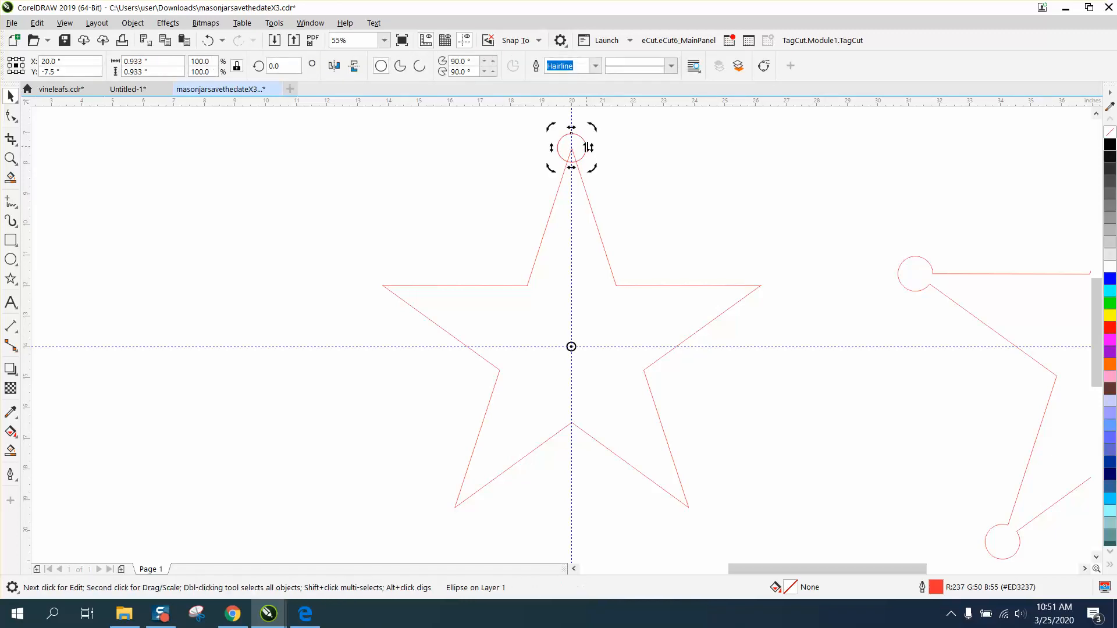
click(283, 65)
text(72)
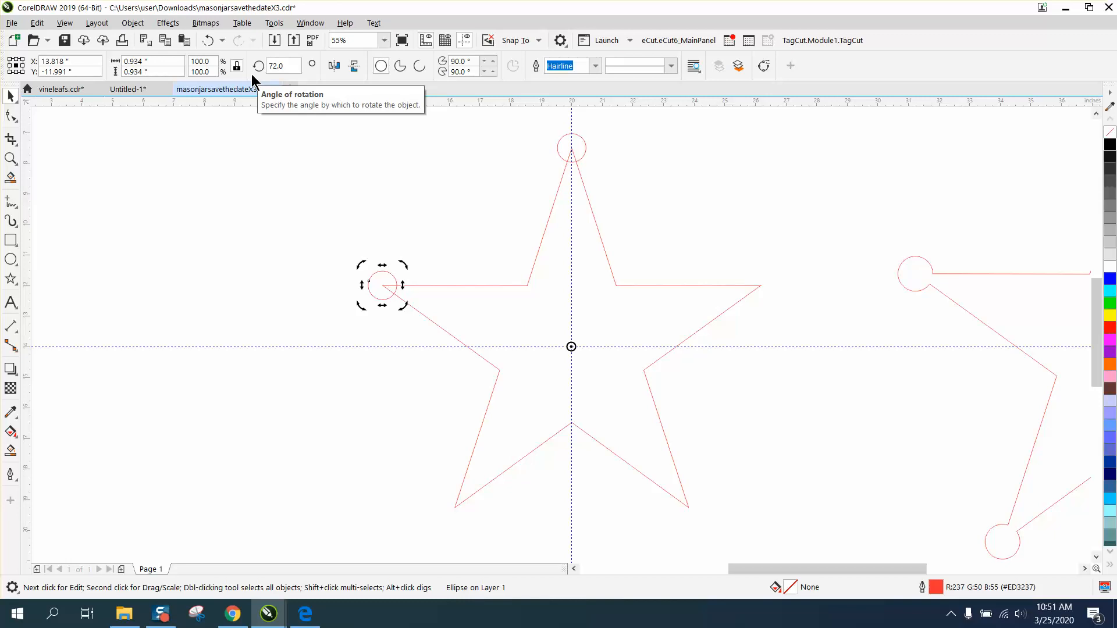
click(282, 65)
text(288)
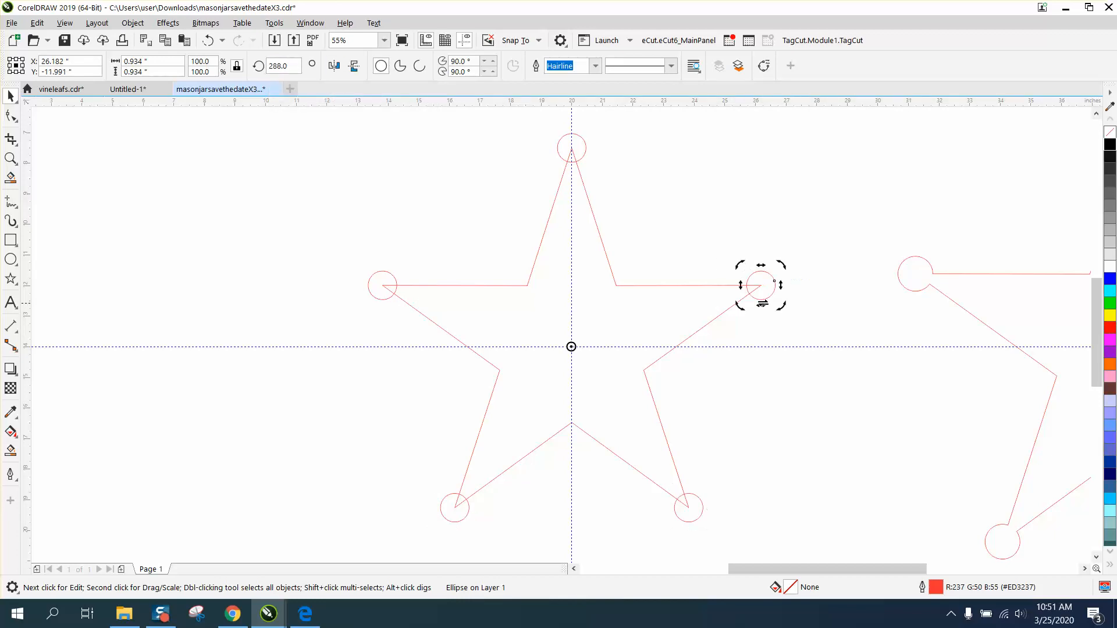
mouse_move(800, 324)
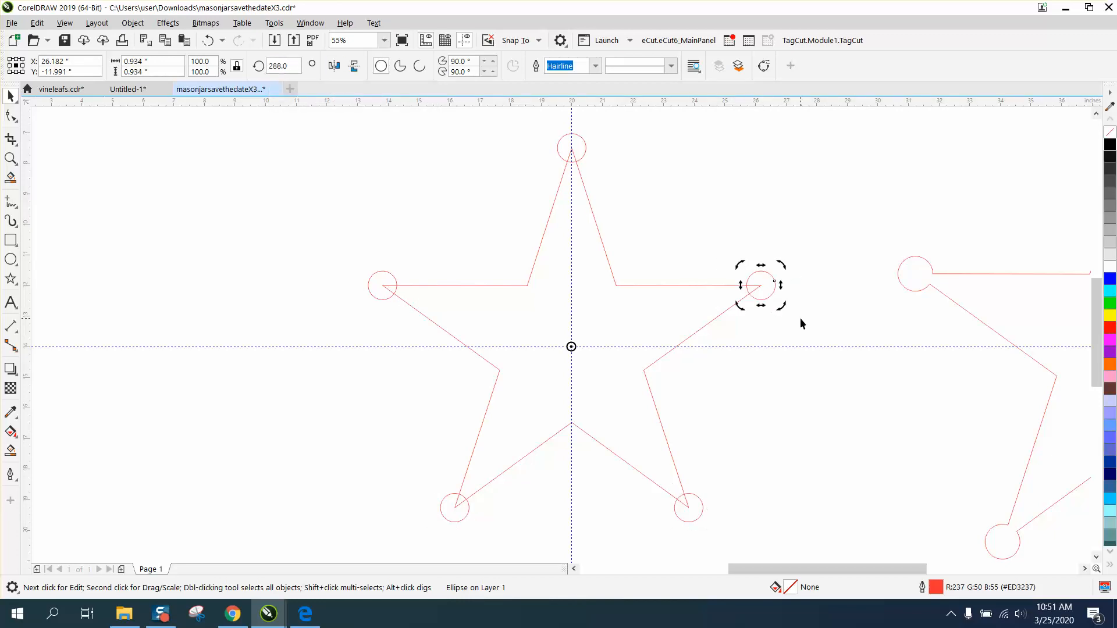